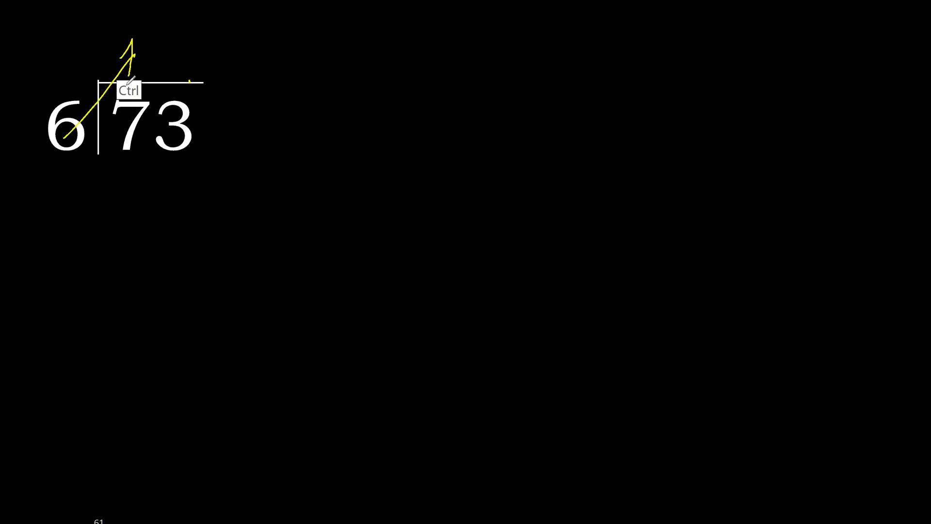
Write quotient digit 1, subtract 6 from 7 with a line, leaving 13 below.
click(125, 179)
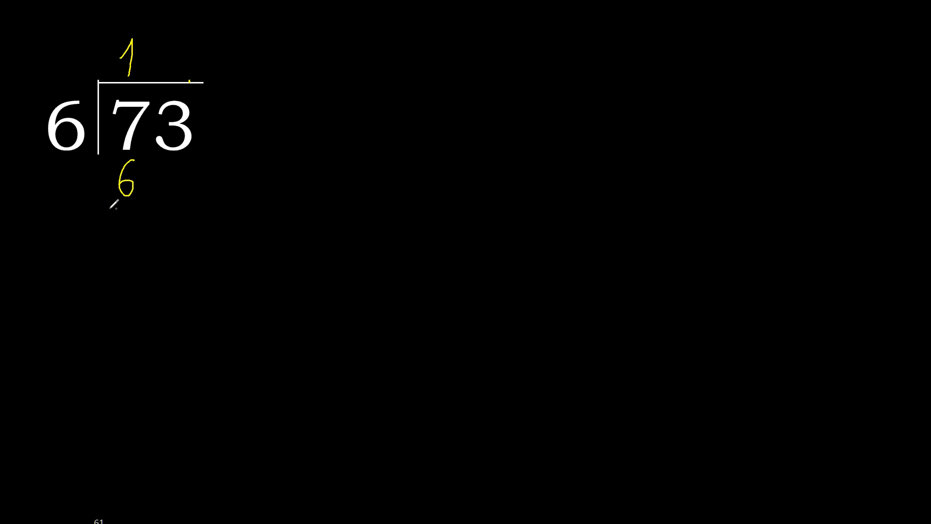
drag(110, 207, 137, 207)
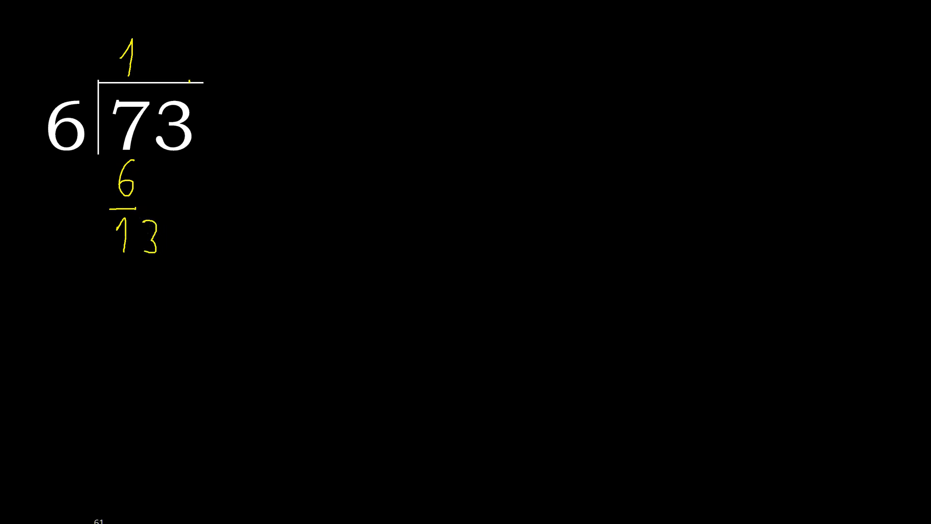
drag(148, 56, 158, 47)
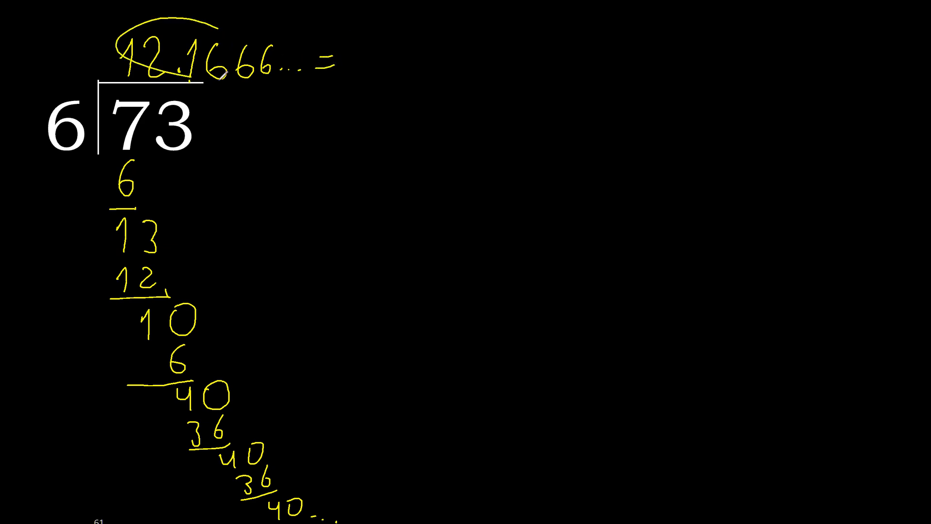
After the equals sign, begin restating the result by writing '12,'.
text(12,)
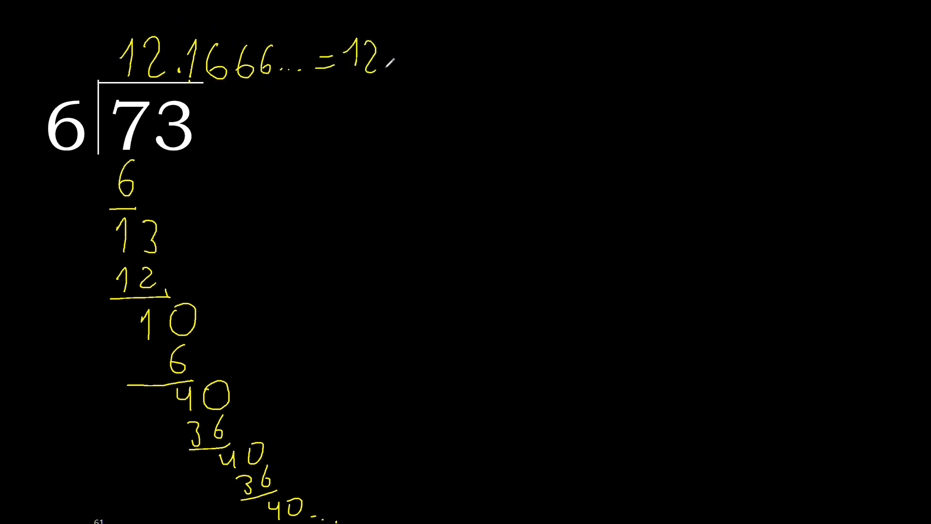